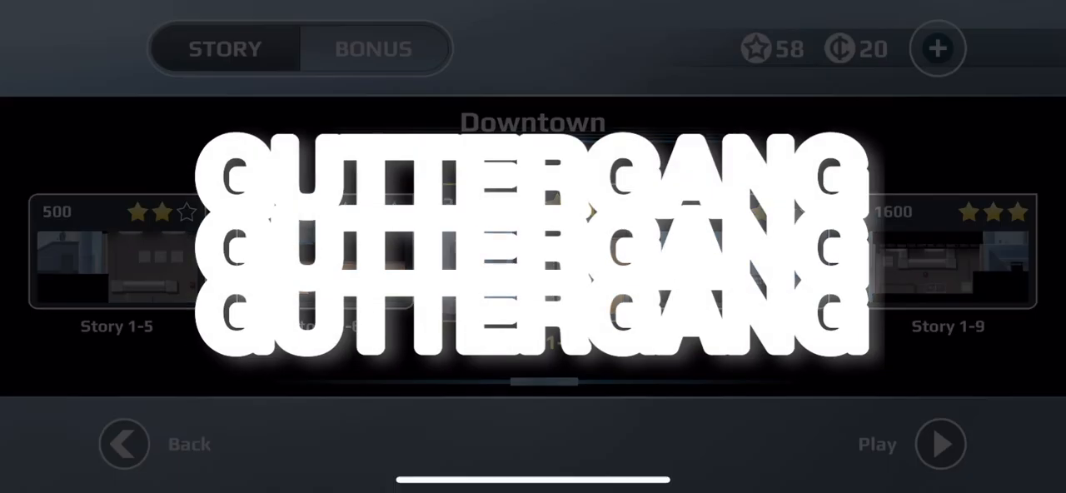
{"action": "left_click", "coordinate": [939, 443]}
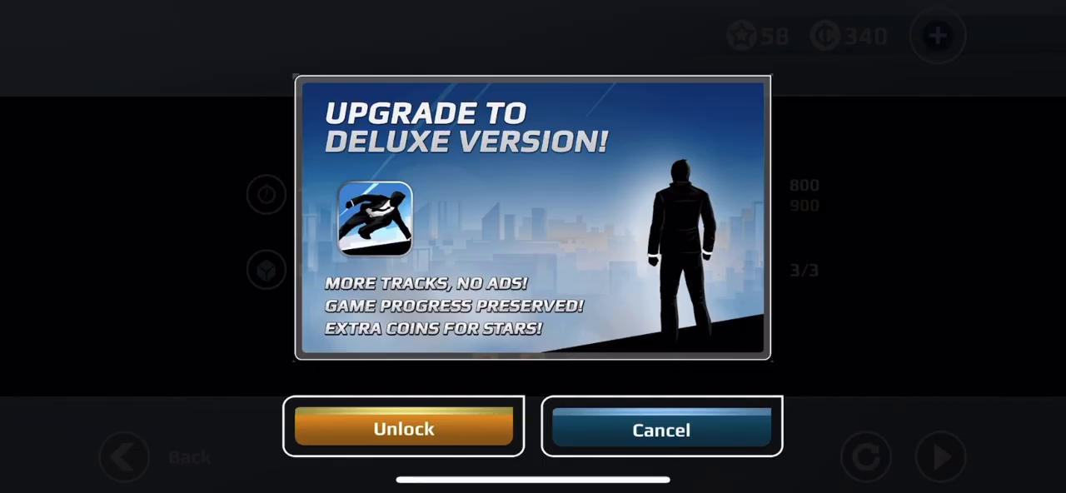
{"action": "left_click", "coordinate": [659, 429]}
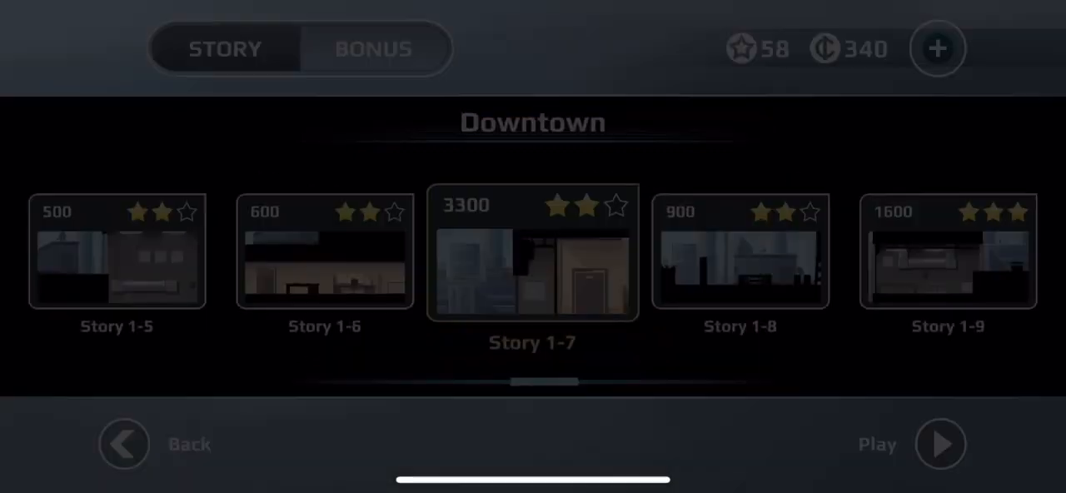
{"action": "scroll", "scroll_direction": "left", "scroll_amount": 3}
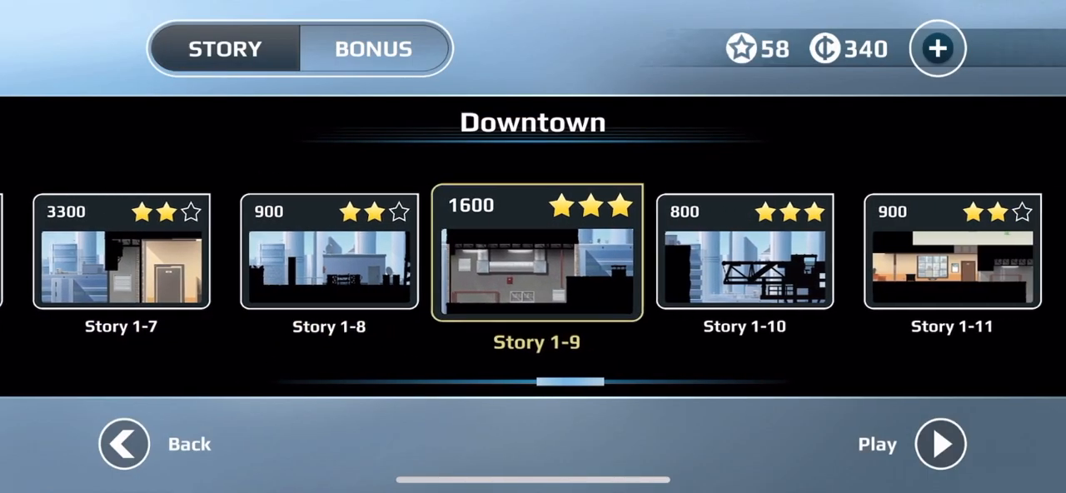